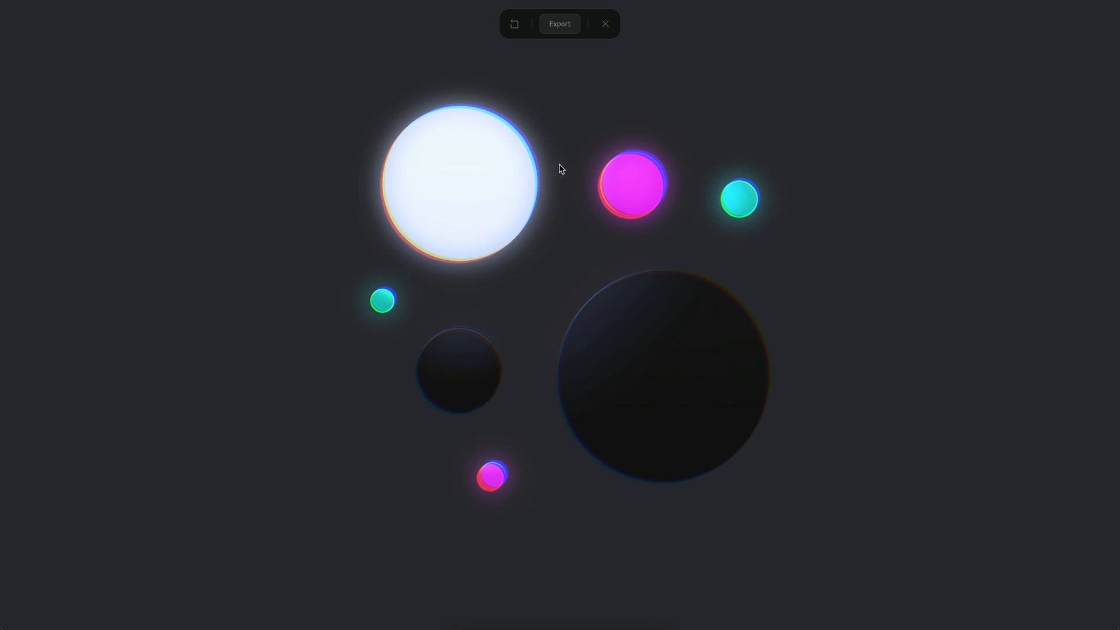
pyautogui.moveTo(674, 190)
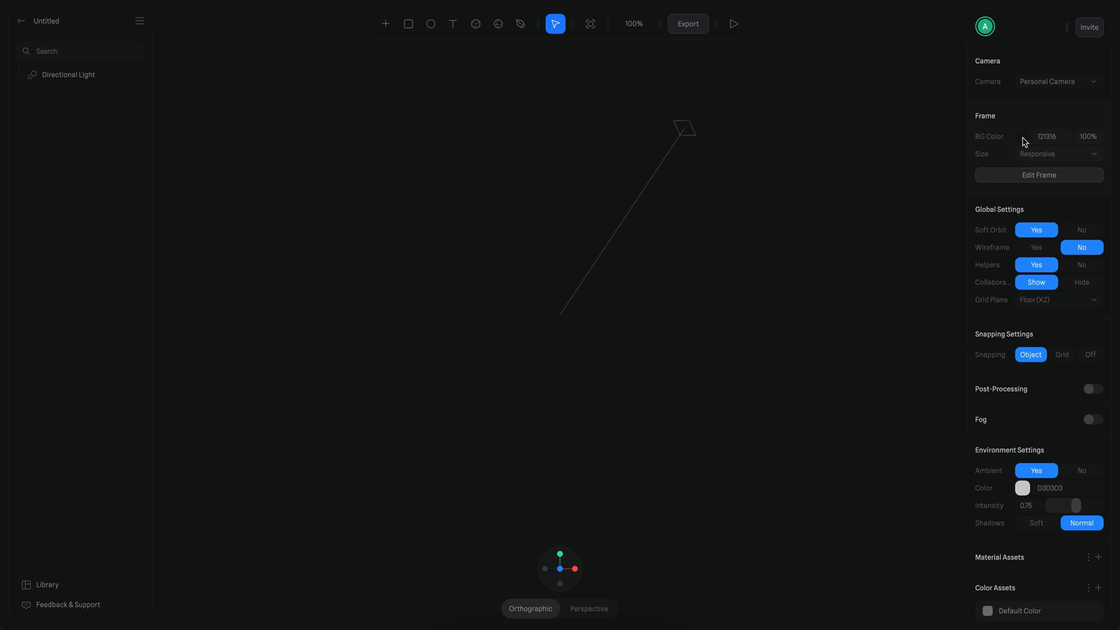
# Set BG Color to 33343A and build seven grey spheres of varying sizes from one new sphere
pyautogui.click(1022, 137)
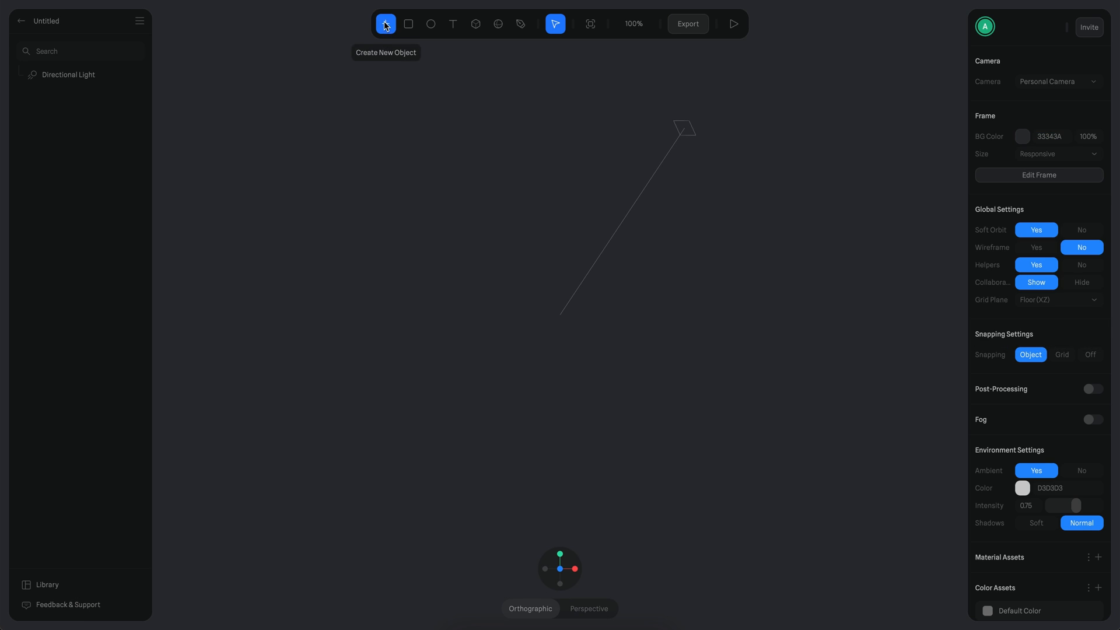
pyautogui.click(498, 23)
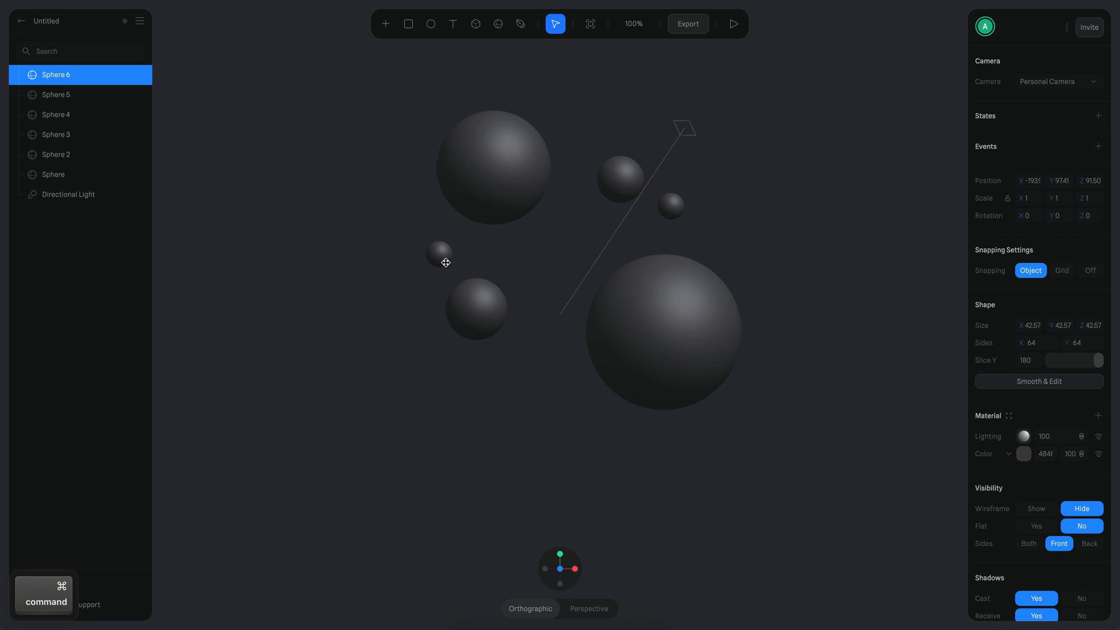
pyautogui.moveTo(438, 252); pyautogui.dragTo(427, 254)
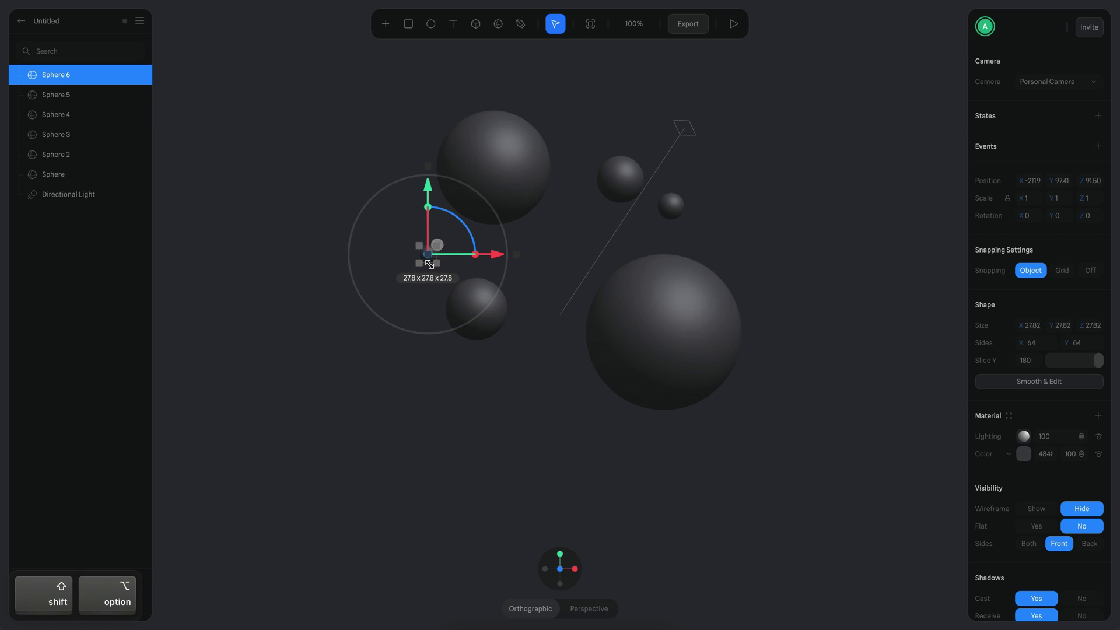
pyautogui.click(54, 134)
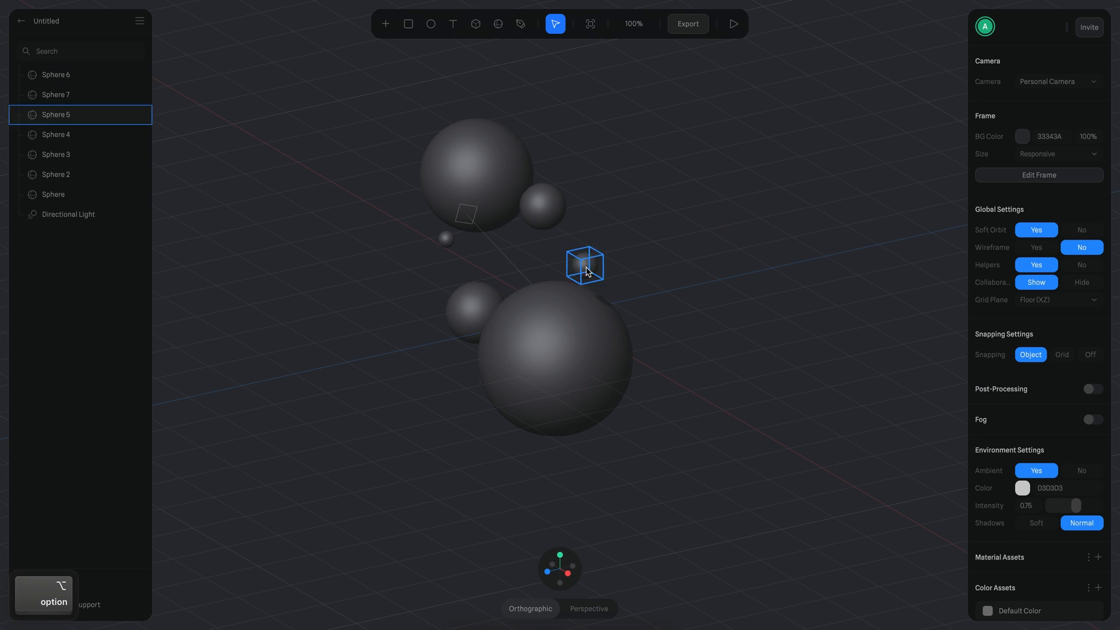
# Apply a shared Phong material 'Base' (colour 333333, shininess 0) to all seven spheres
pyautogui.click(54, 134)
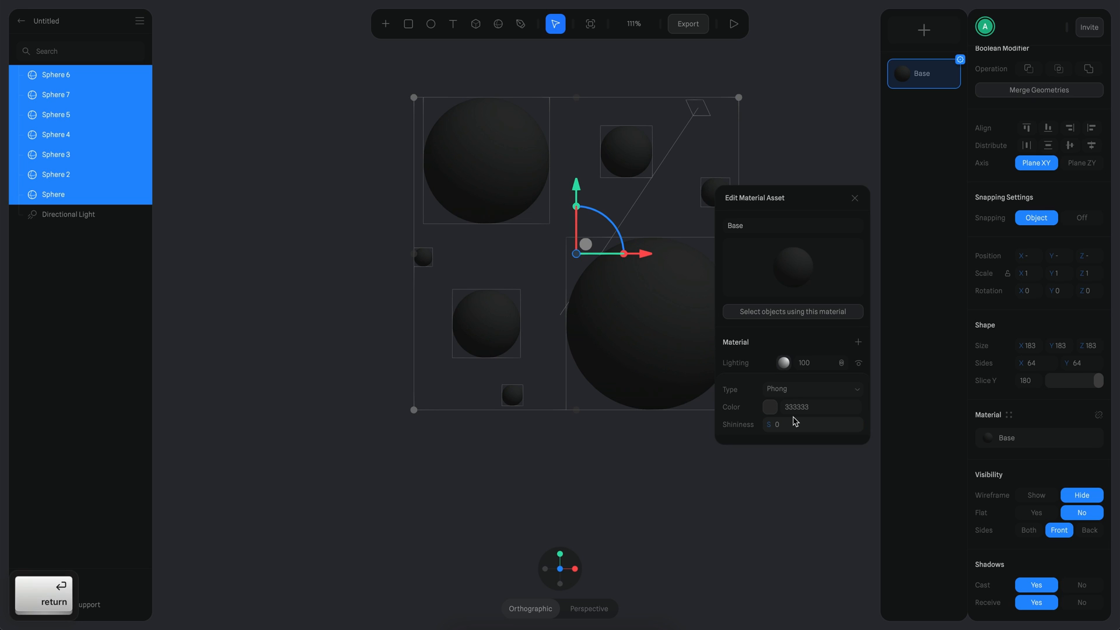
pyautogui.click(770, 407)
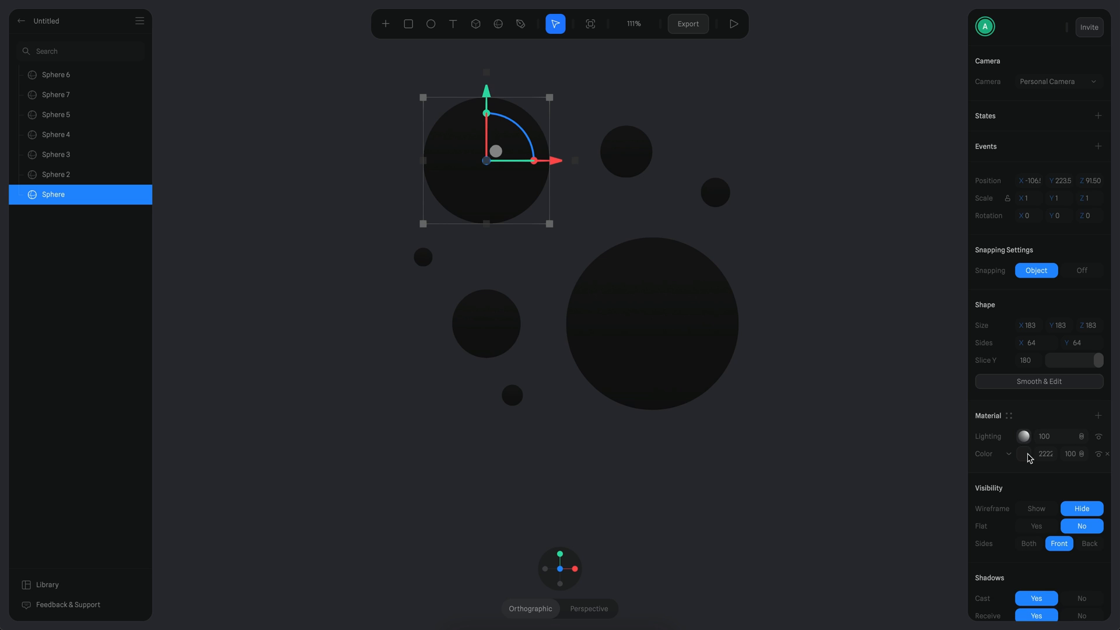
# Pick a pale lavender colour for the large top-left sphere's material
pyautogui.scroll(-3)
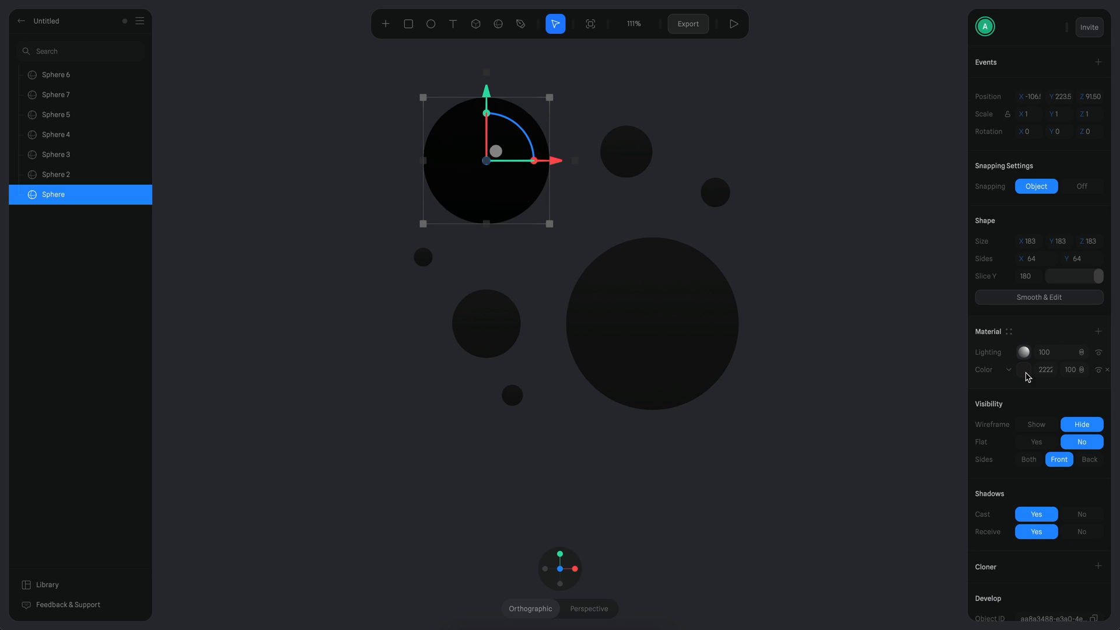
pyautogui.click(1023, 369)
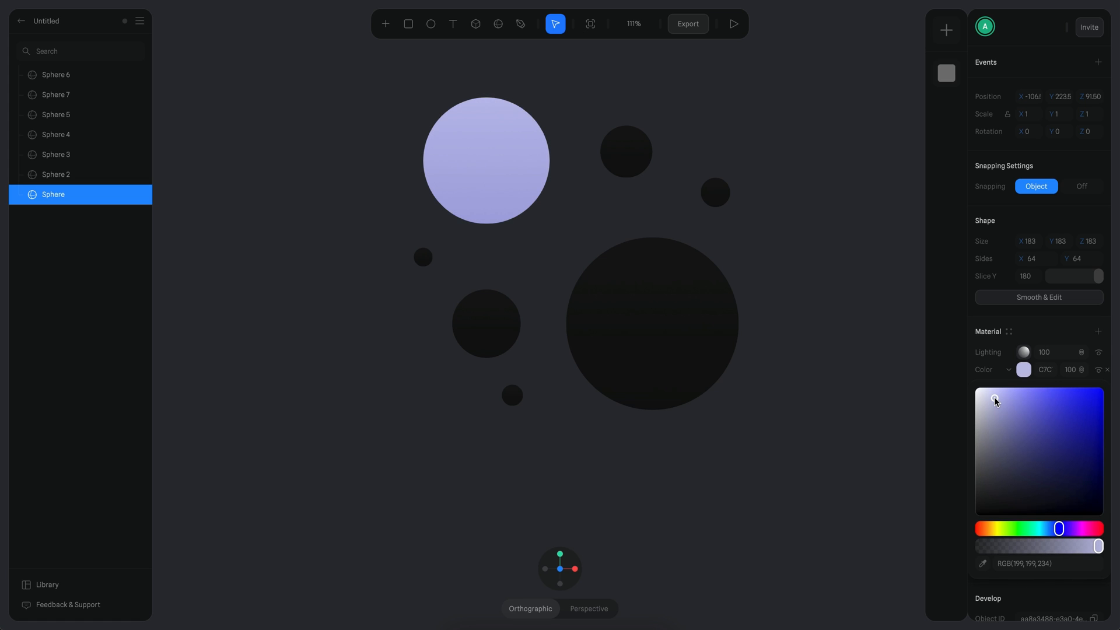
pyautogui.click(991, 395)
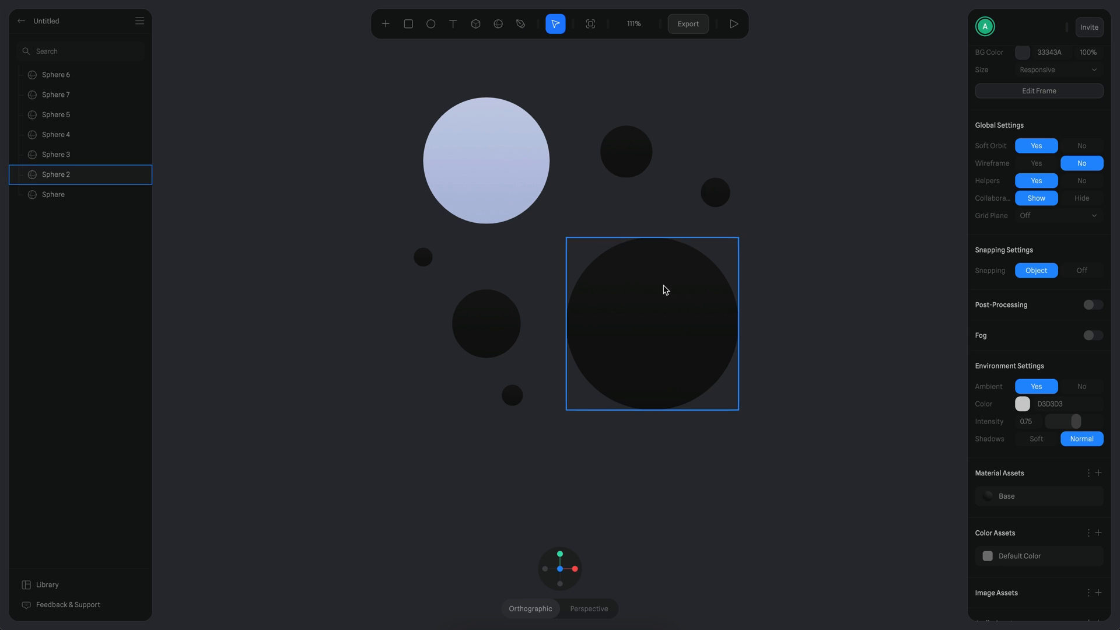
pyautogui.click(625, 151)
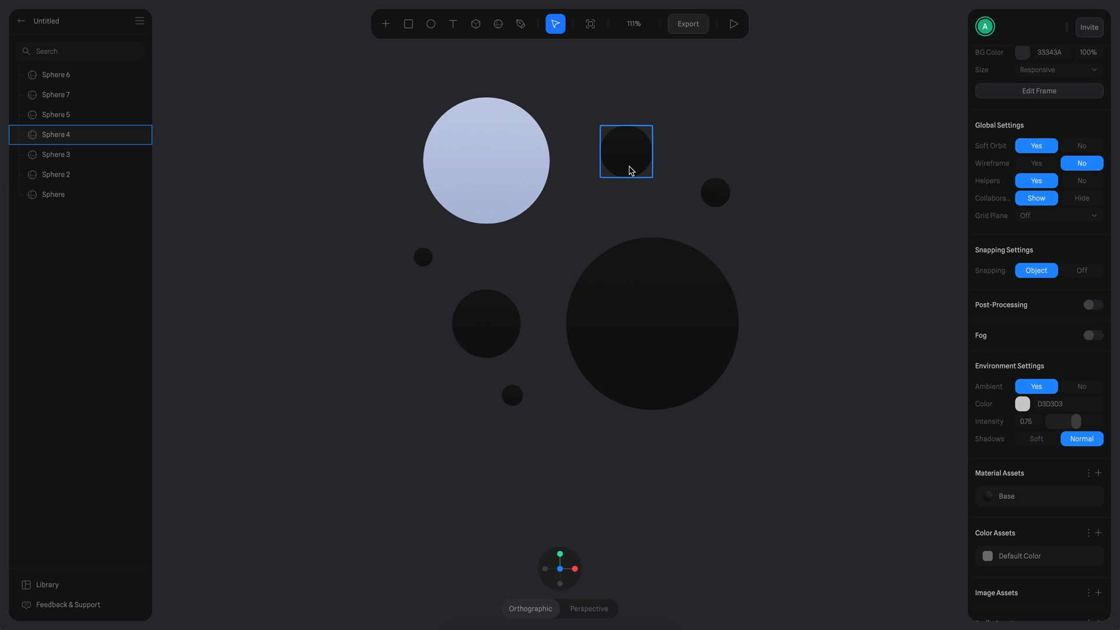
pyautogui.click(385, 23)
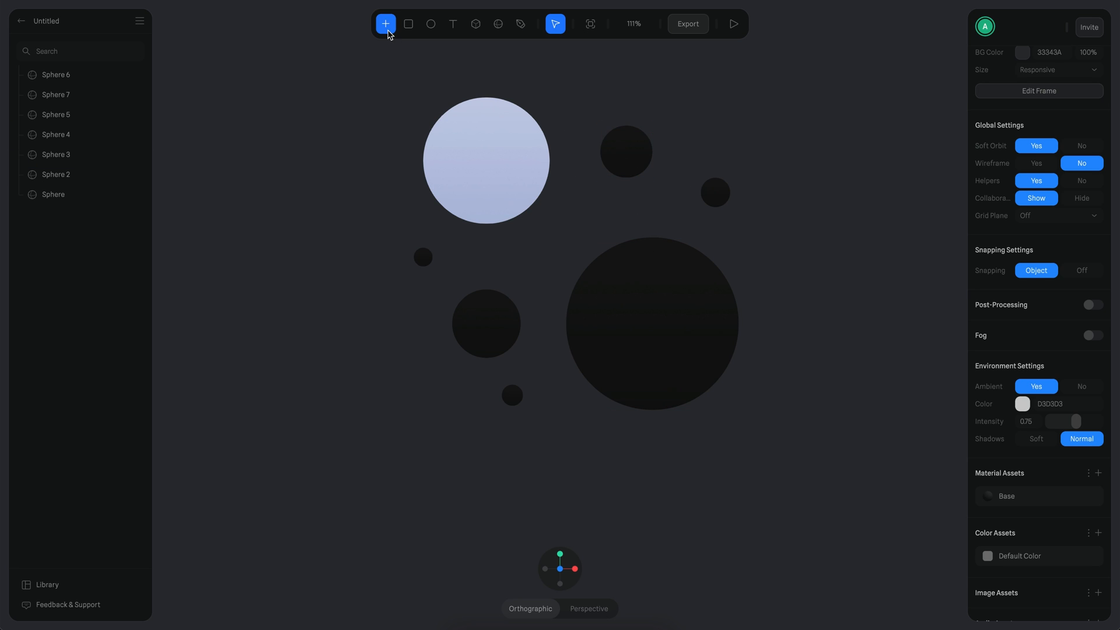
# Add a Point Light and place it up near the pale top-left sphere
pyautogui.click(385, 23)
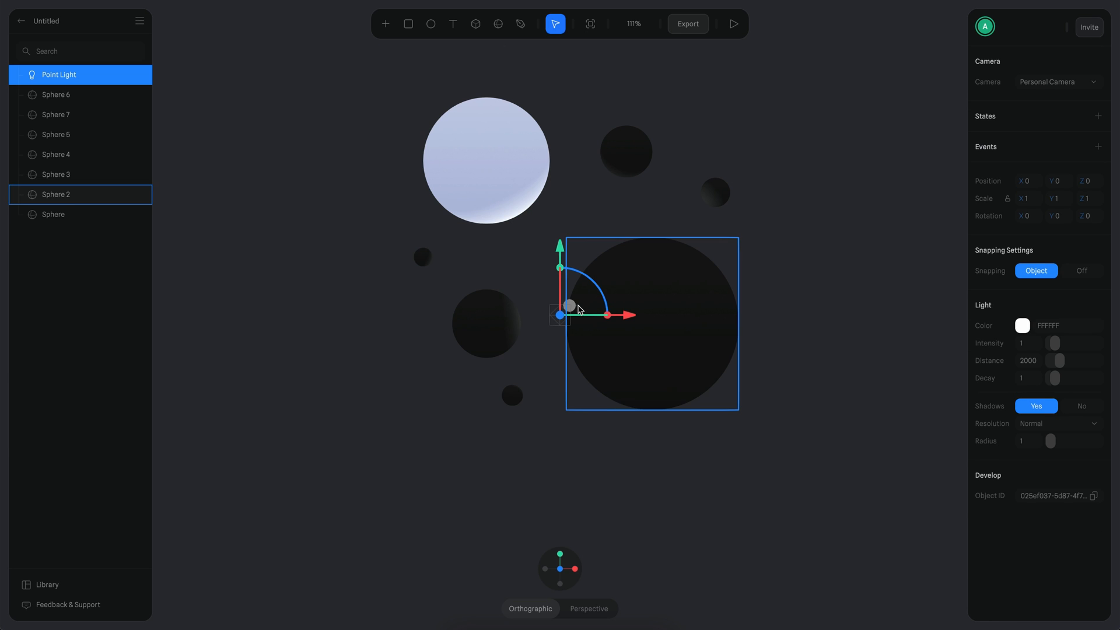
pyautogui.moveTo(569, 305); pyautogui.dragTo(485, 155)
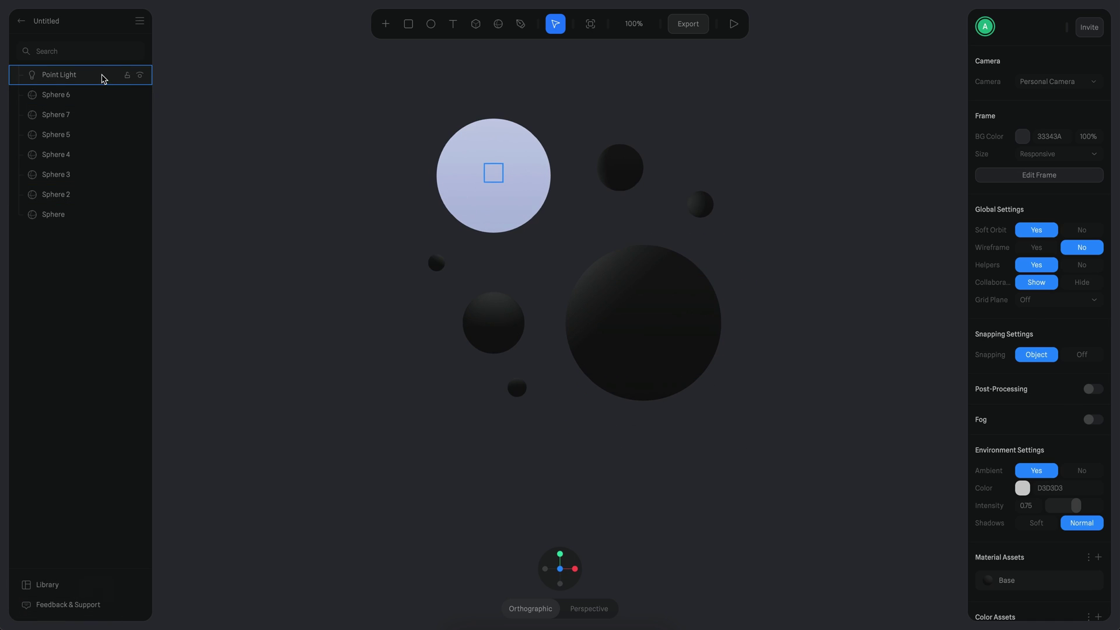
pyautogui.click(56, 74)
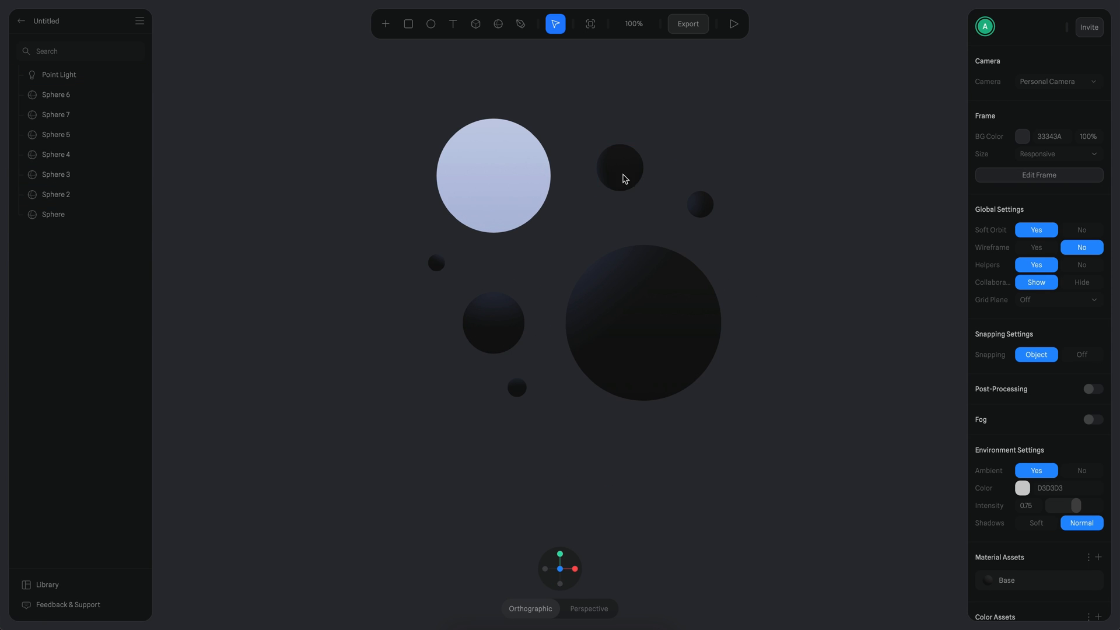
# Colour two small spheres pink and two cyan, saving Pink and Cyan material assets
pyautogui.click(621, 168)
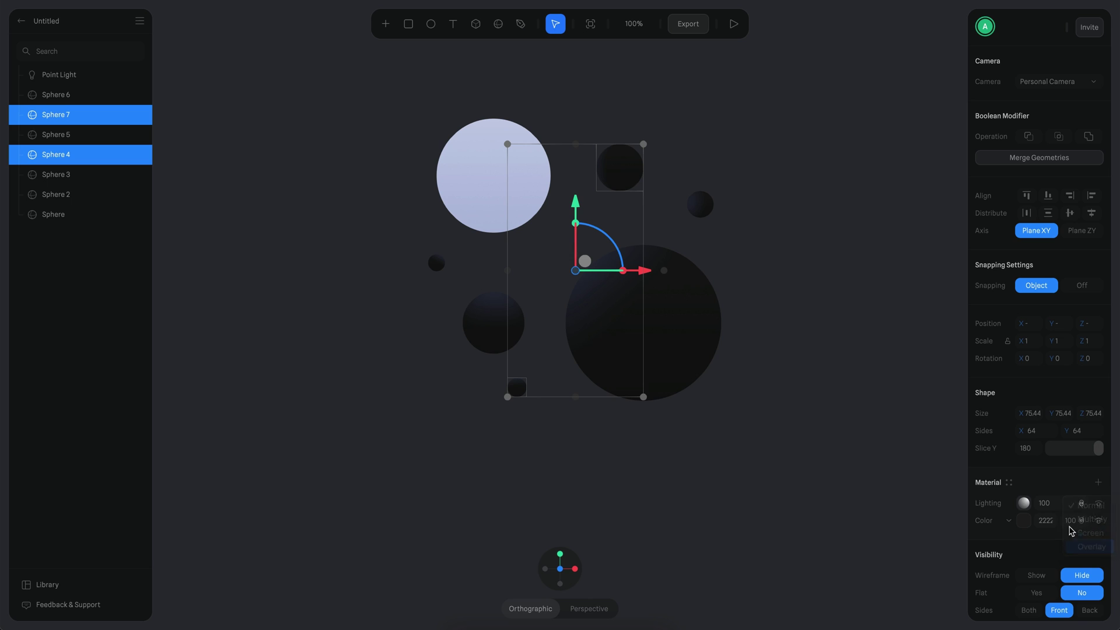
pyautogui.click(1024, 520)
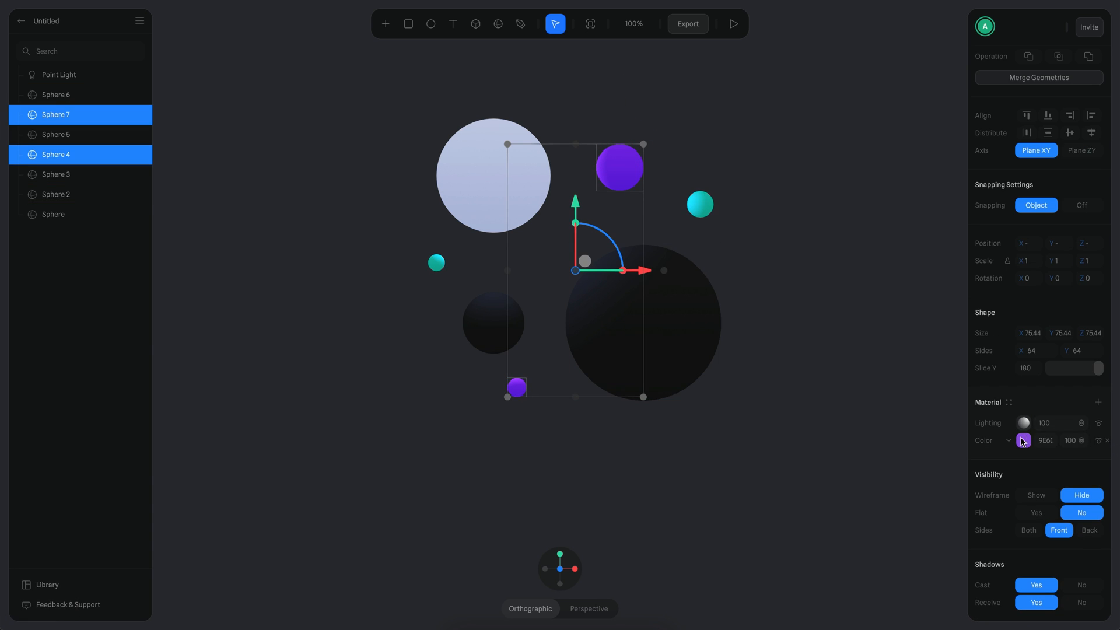
pyautogui.click(1022, 441)
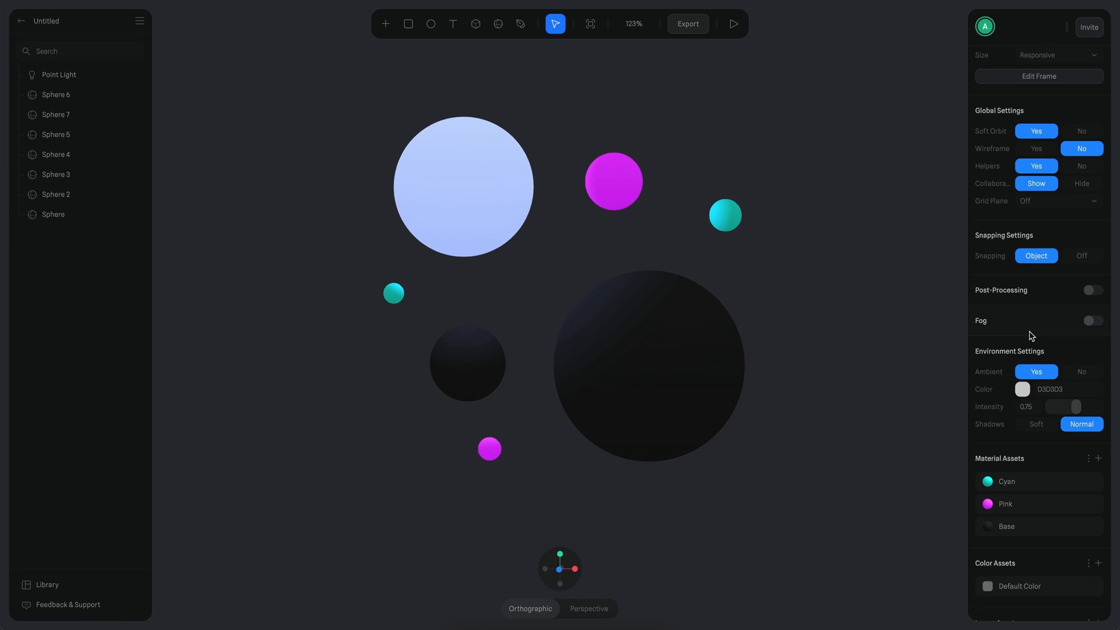
# Change a layer of the Base material to the Outline type
pyautogui.click(646, 365)
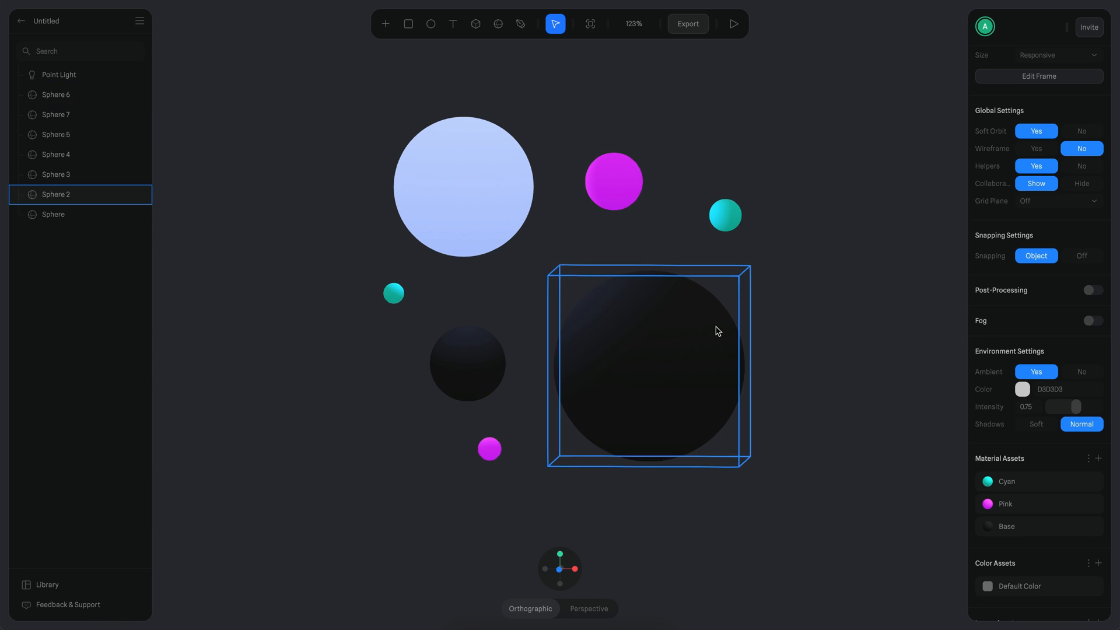
pyautogui.click(1005, 526)
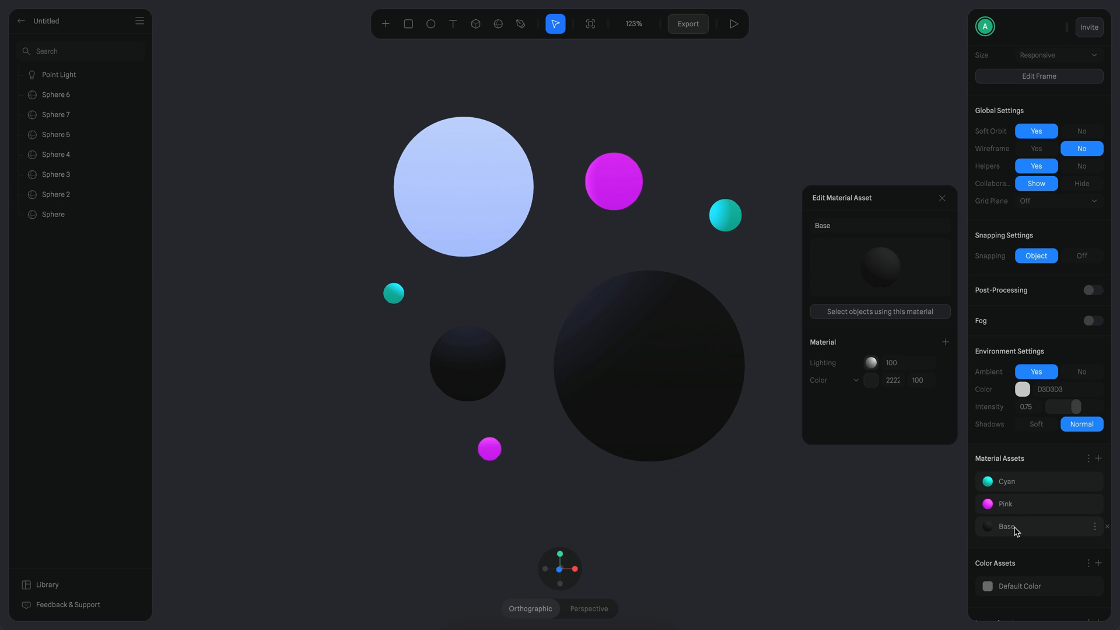
pyautogui.click(832, 380)
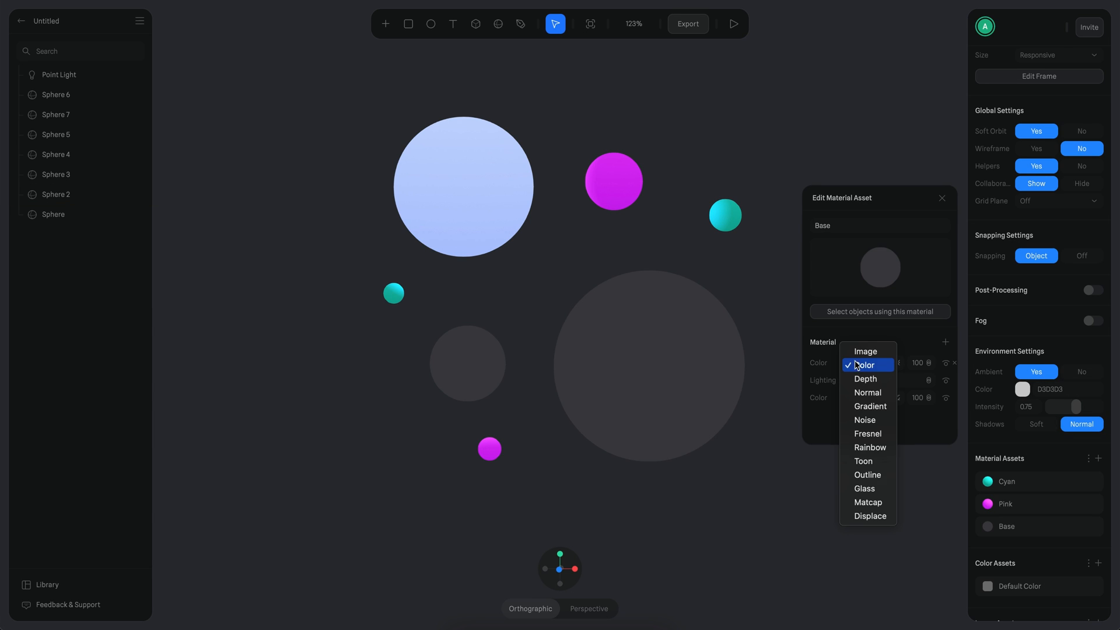
pyautogui.click(868, 475)
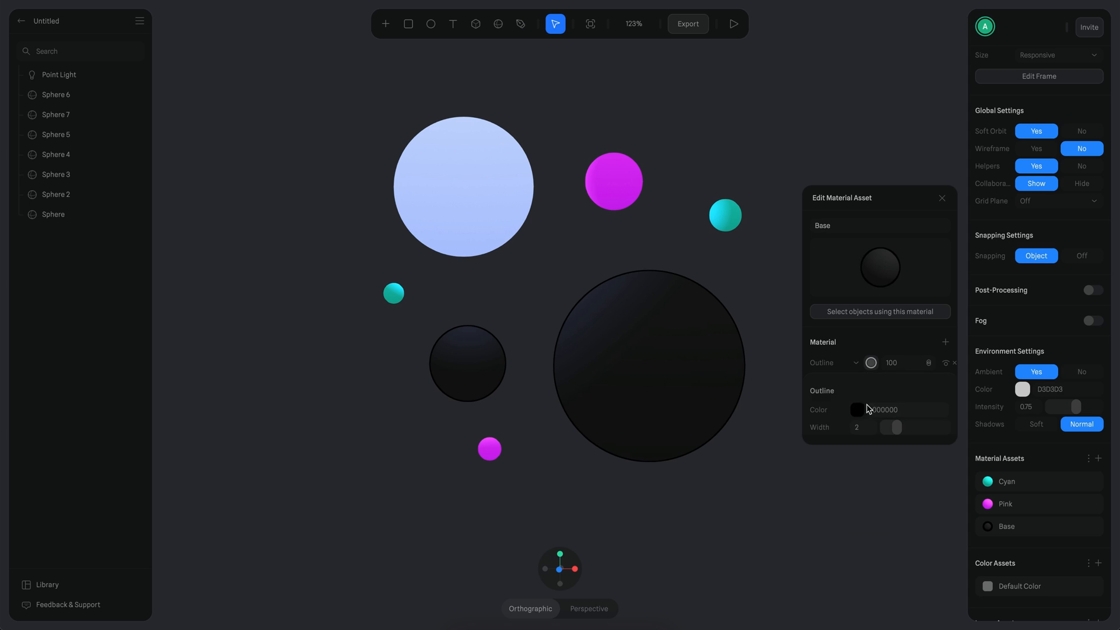
# Change a layer of the Pink and Cyan materials to Outline as well
pyautogui.click(857, 409)
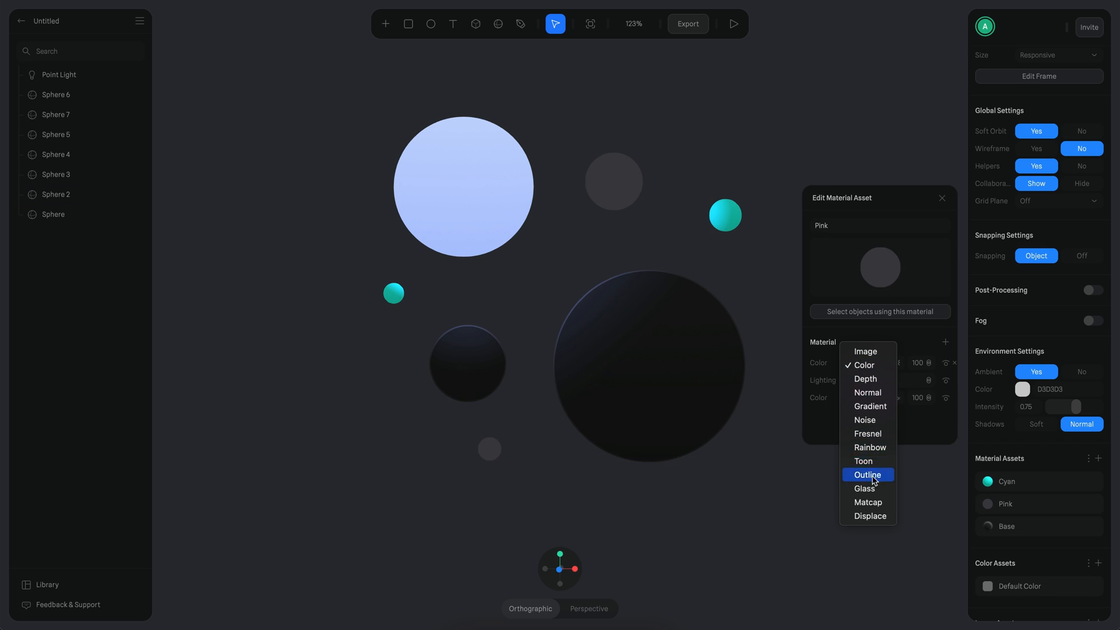
pyautogui.click(868, 474)
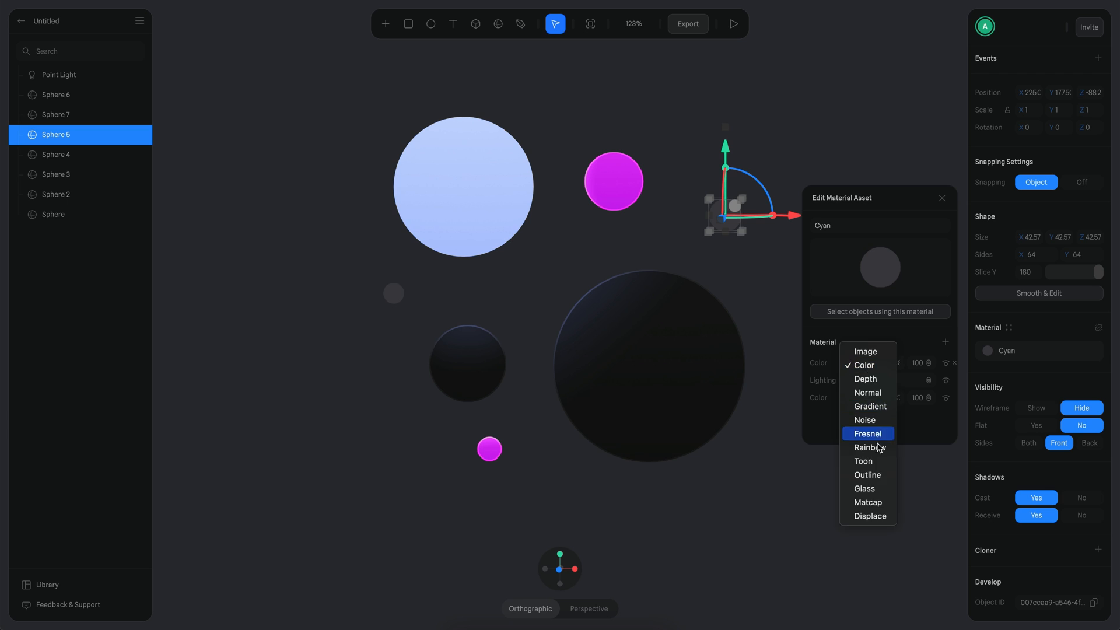
pyautogui.click(868, 475)
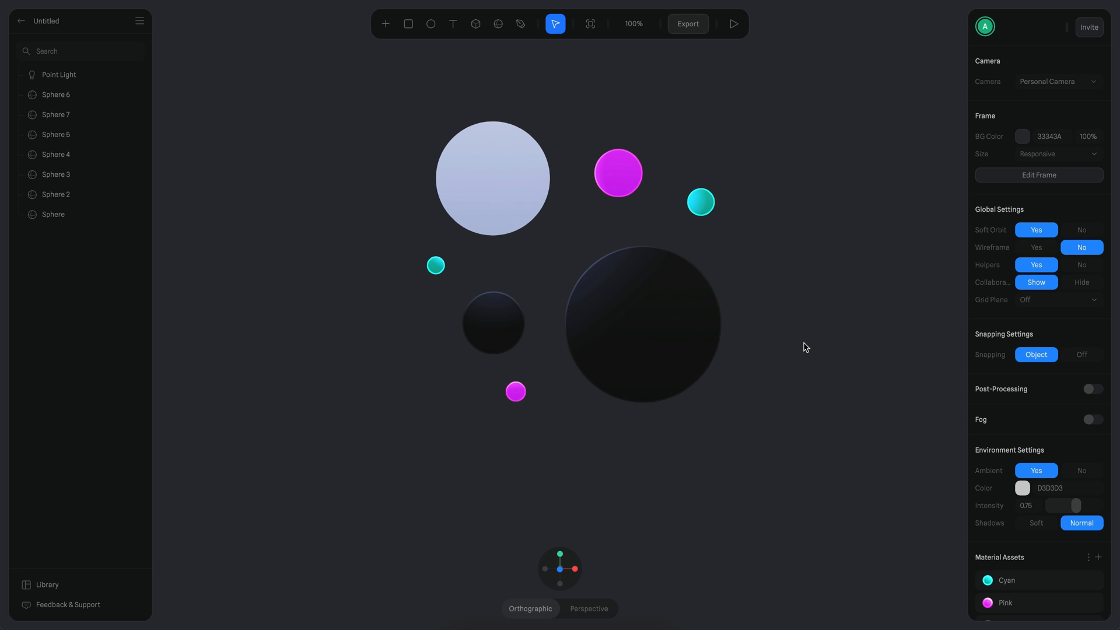
pyautogui.moveTo(1094, 394)
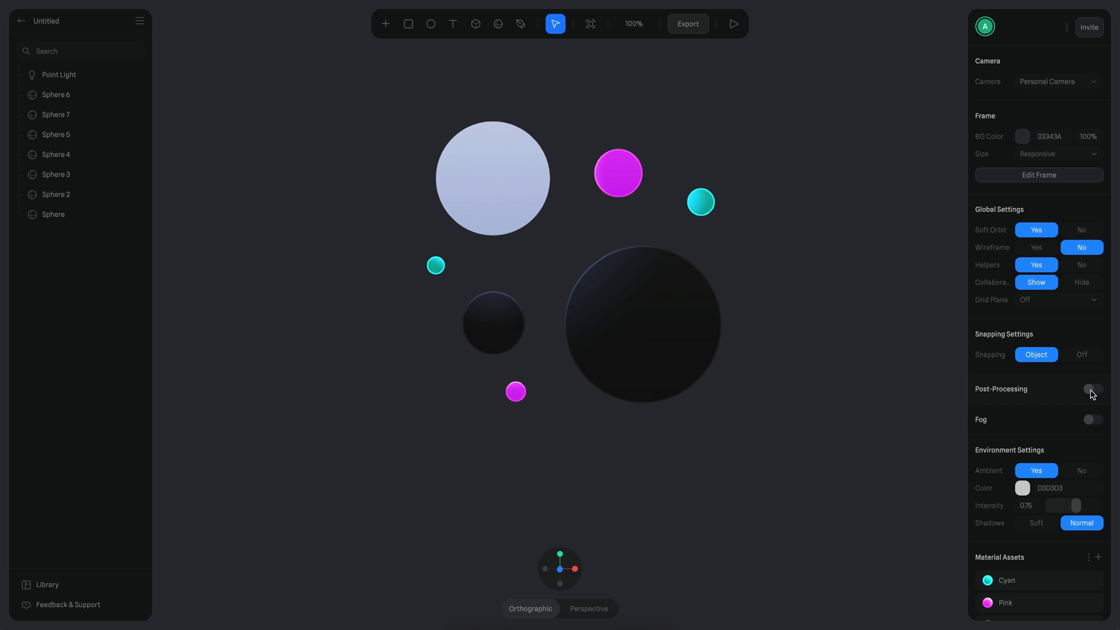
# Enable Post-Processing and switch on the Bloom effect
pyautogui.click(1092, 389)
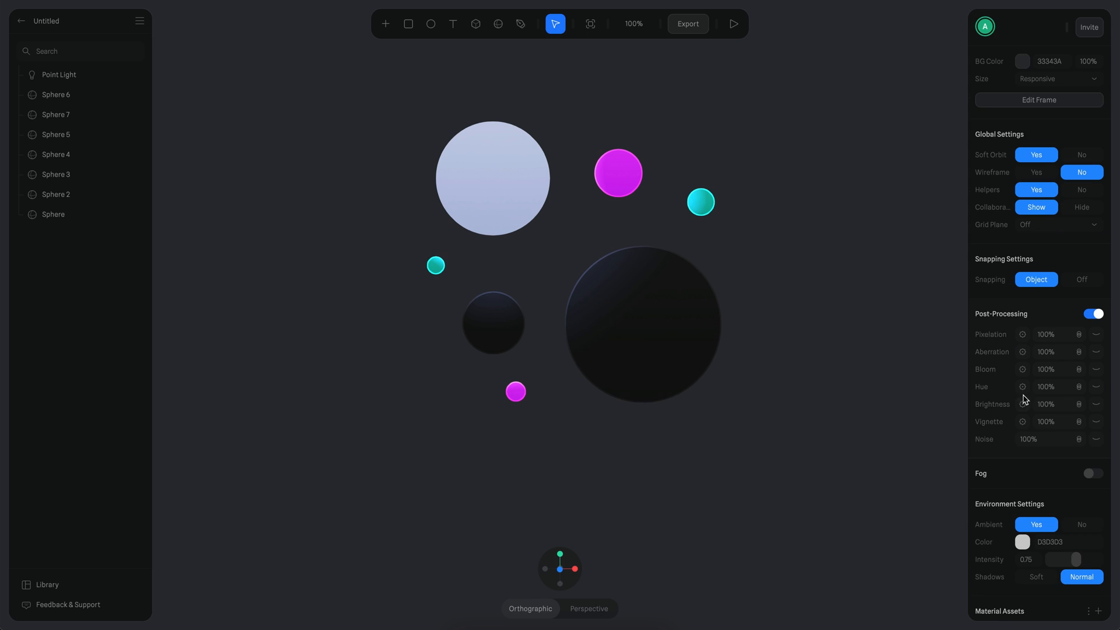
pyautogui.moveTo(1094, 371)
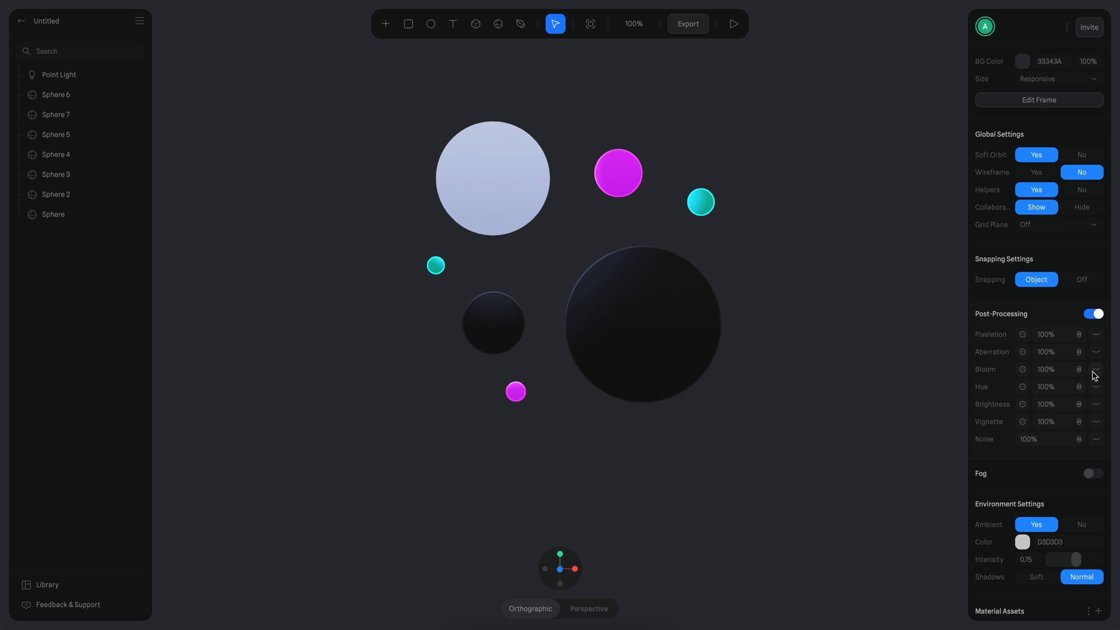
pyautogui.click(1095, 368)
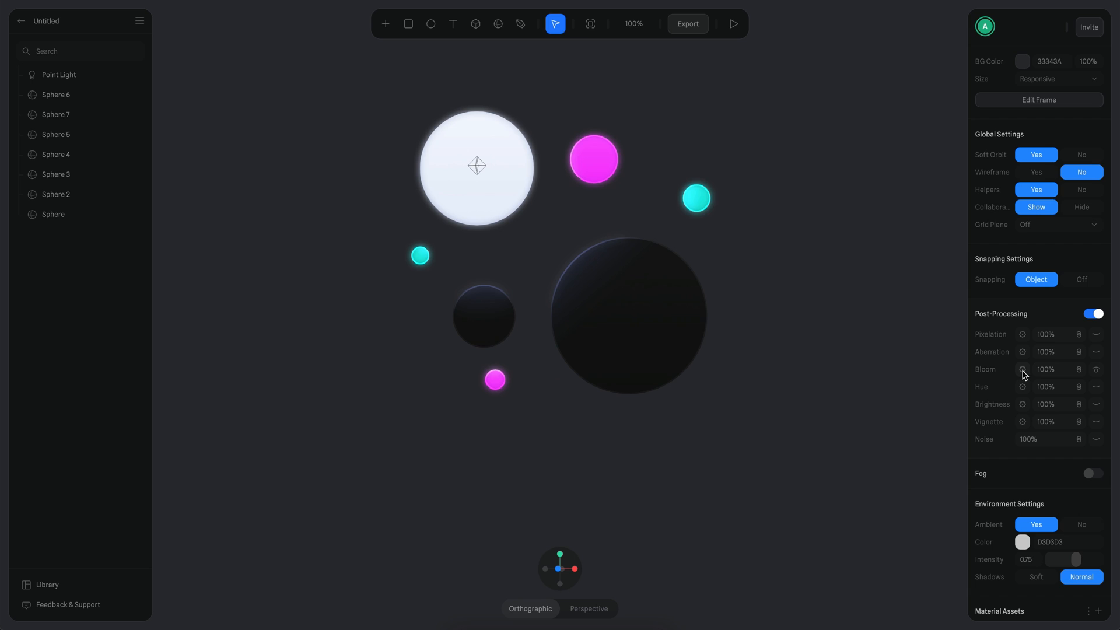
# Set bloom kernel size to HUGE, threshold back at 0.25 and smoothing about 0.75
pyautogui.click(1020, 369)
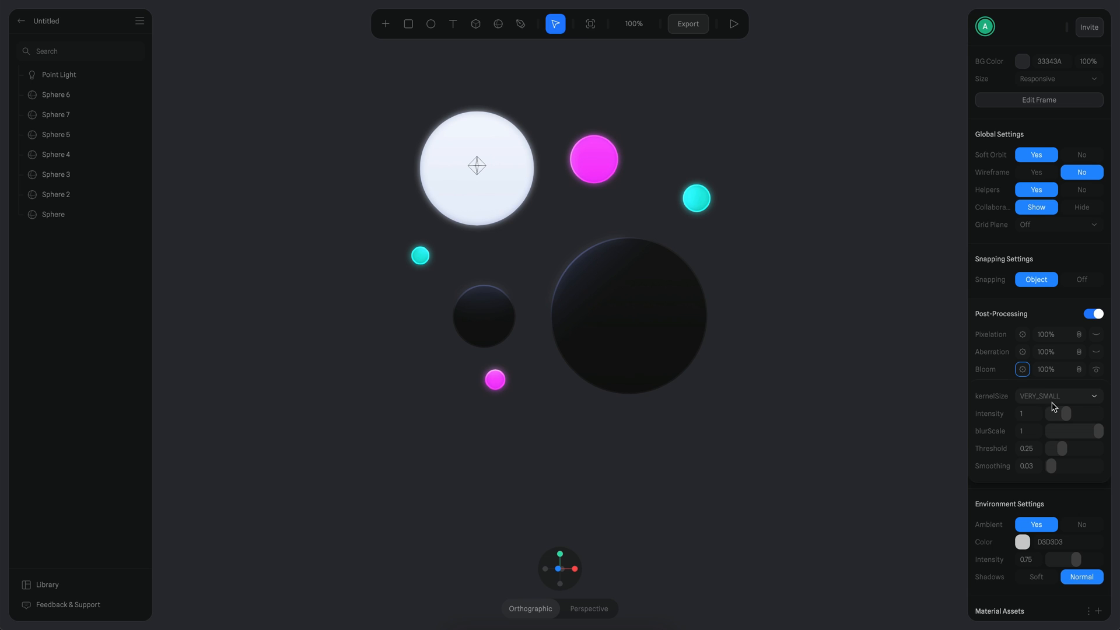
pyautogui.moveTo(1043, 406)
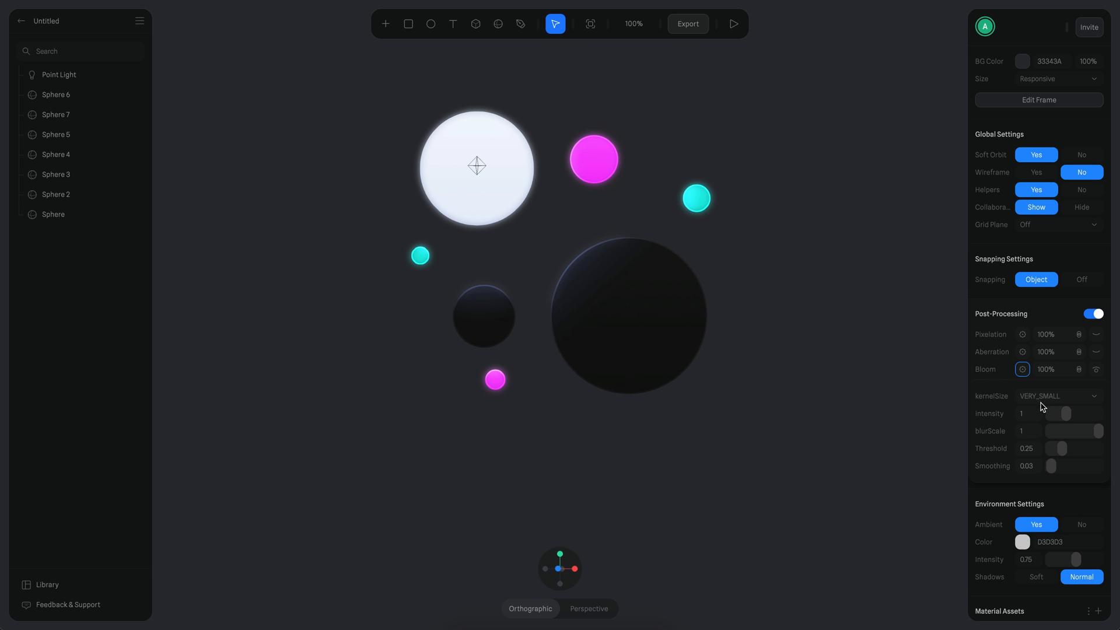
pyautogui.click(1057, 396)
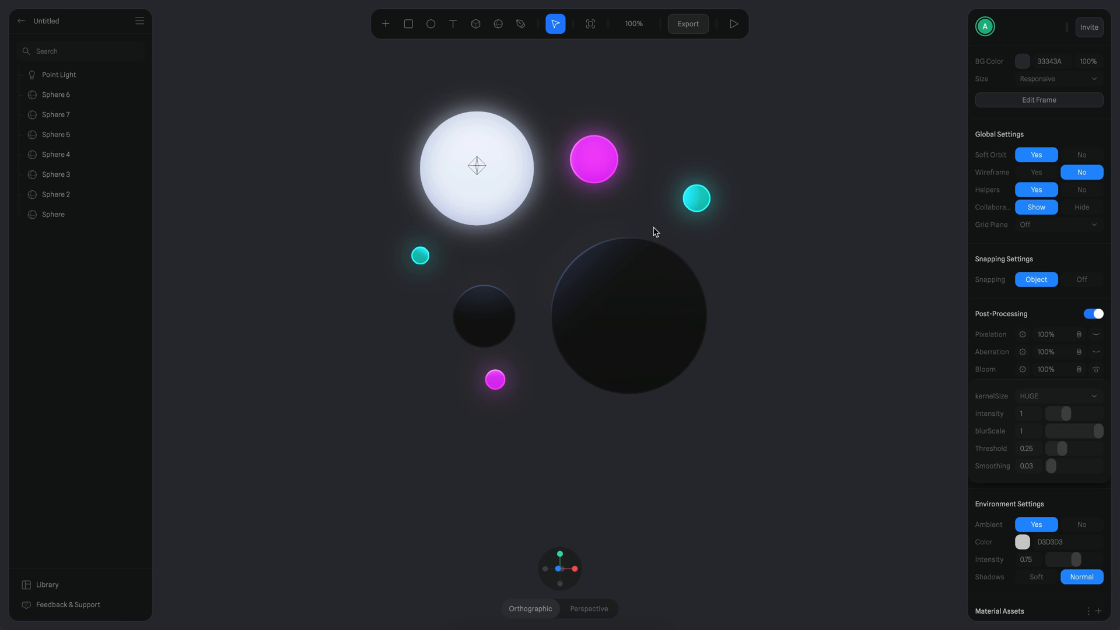
pyautogui.moveTo(1057, 448); pyautogui.dragTo(1070, 447)
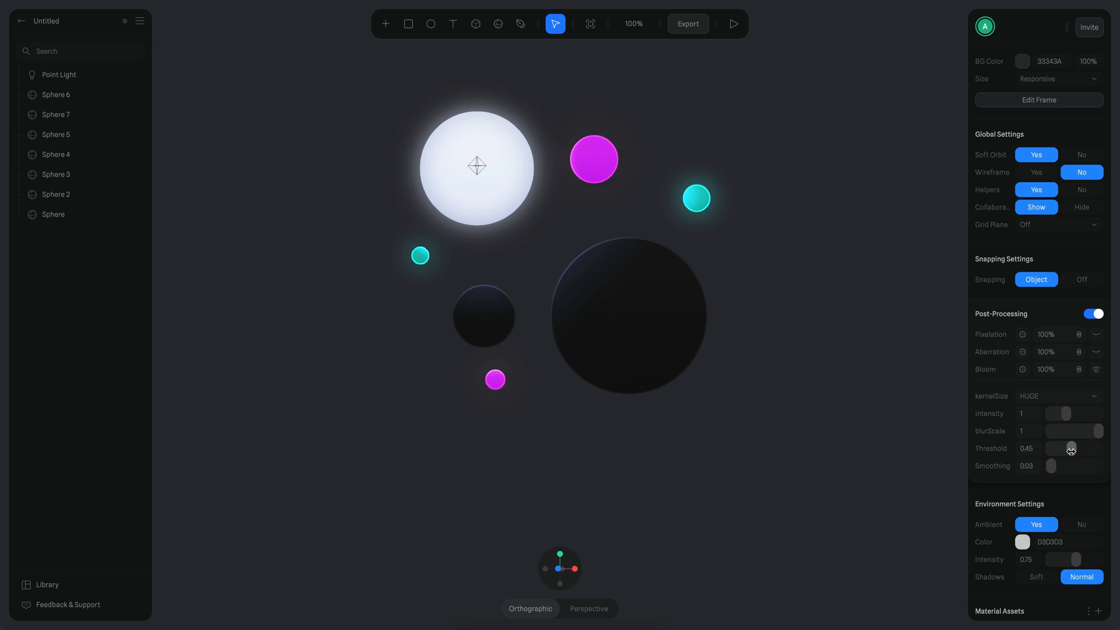
pyautogui.moveTo(1071, 448); pyautogui.dragTo(1077, 448)
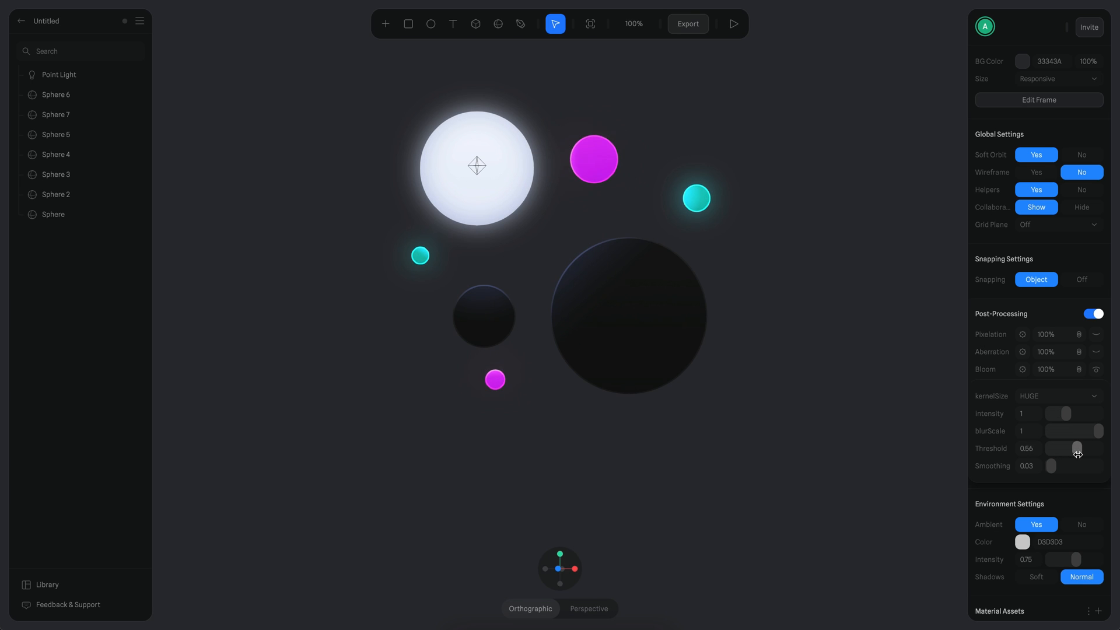
pyautogui.moveTo(1078, 448); pyautogui.dragTo(1087, 448)
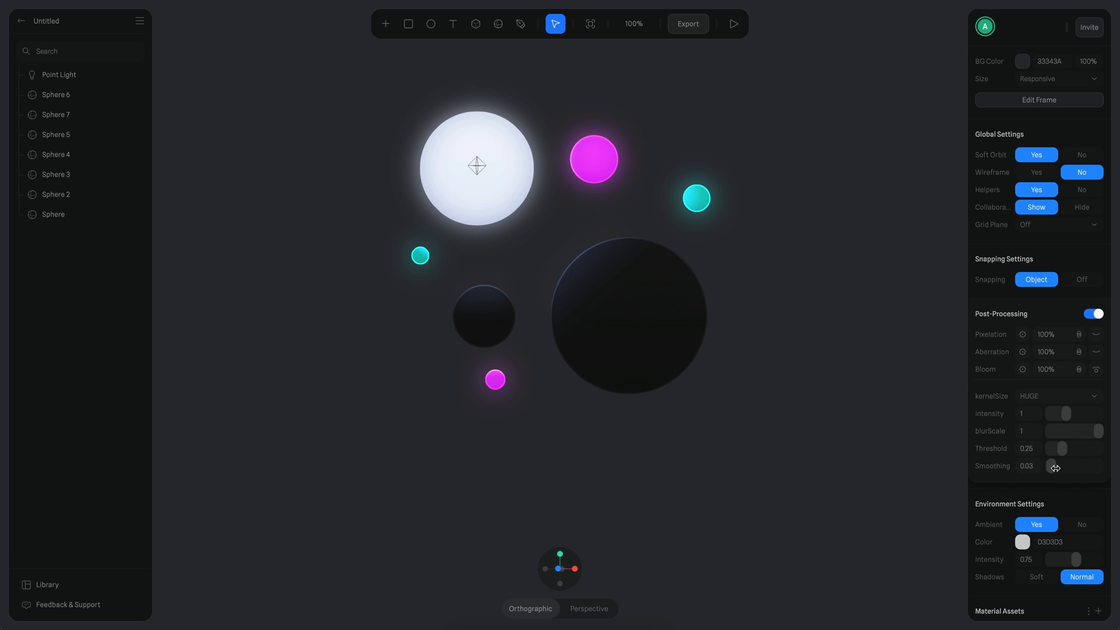
pyautogui.moveTo(1056, 466); pyautogui.dragTo(1085, 465)
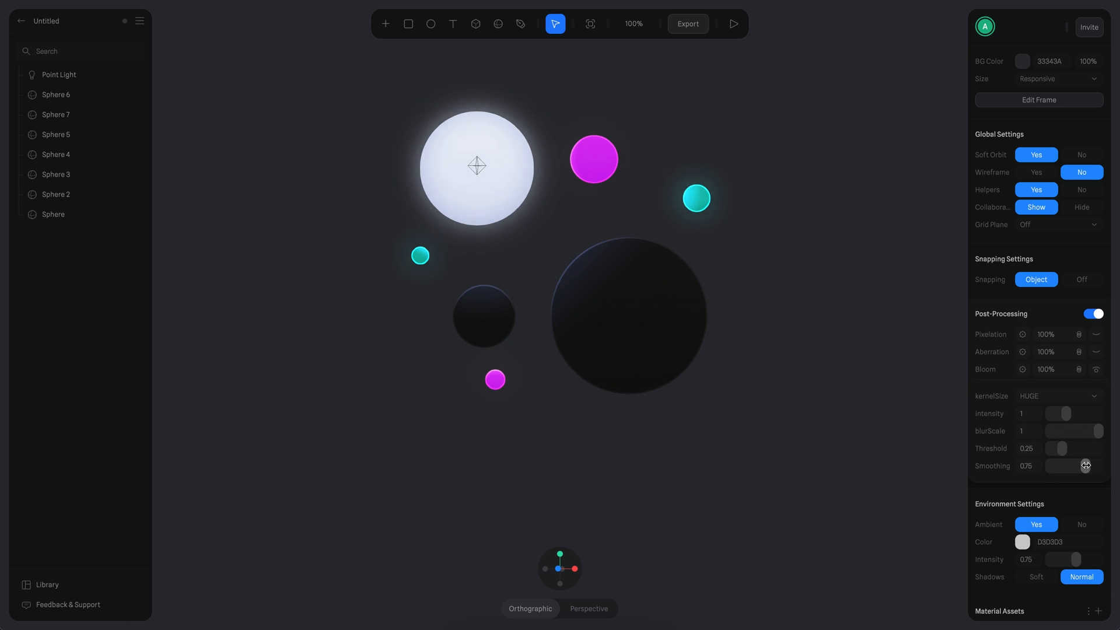
pyautogui.moveTo(1082, 465); pyautogui.dragTo(1086, 465)
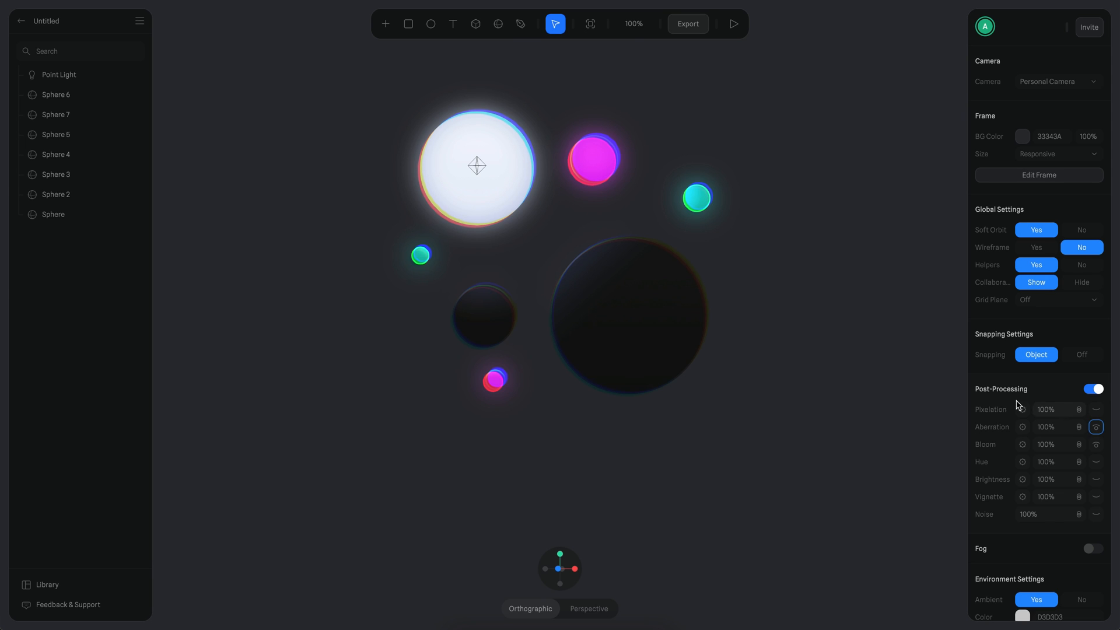
pyautogui.moveTo(805, 280)
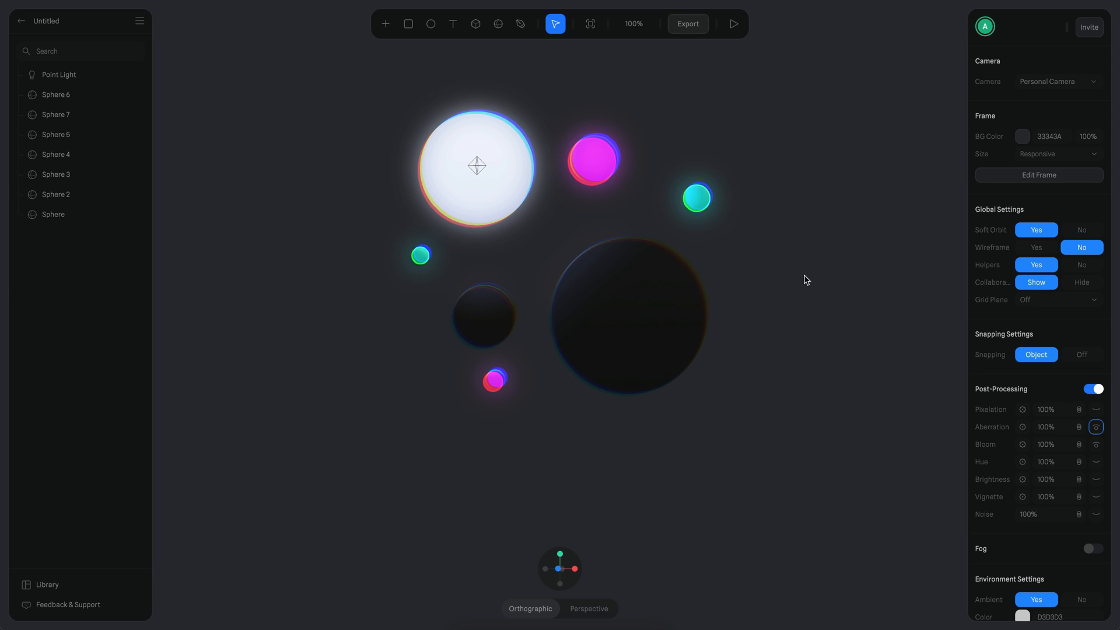